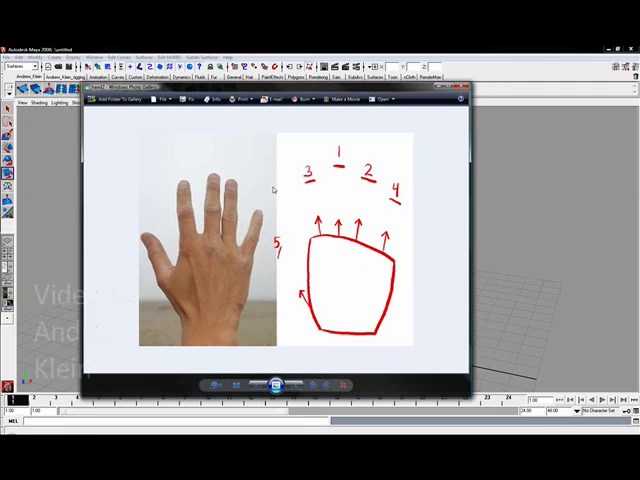
pyautogui.moveTo(238, 285)
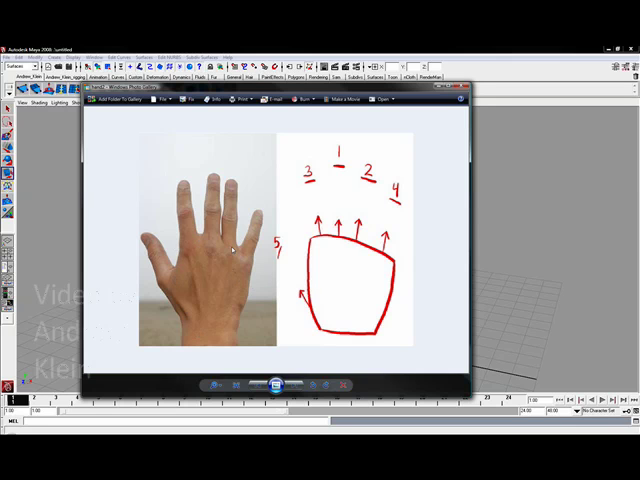
pyautogui.moveTo(188, 262)
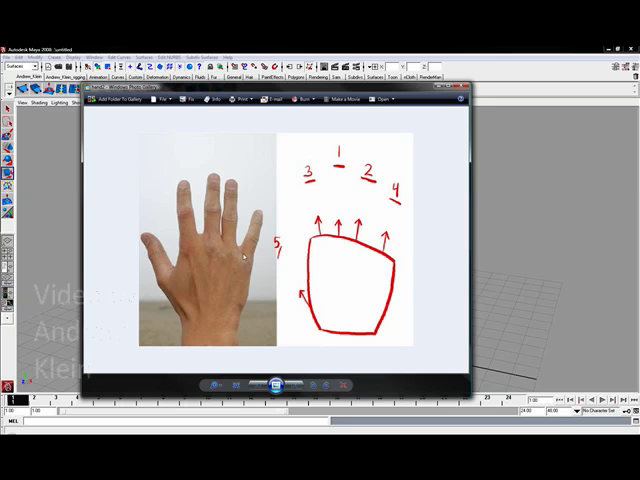
pyautogui.moveTo(248, 268)
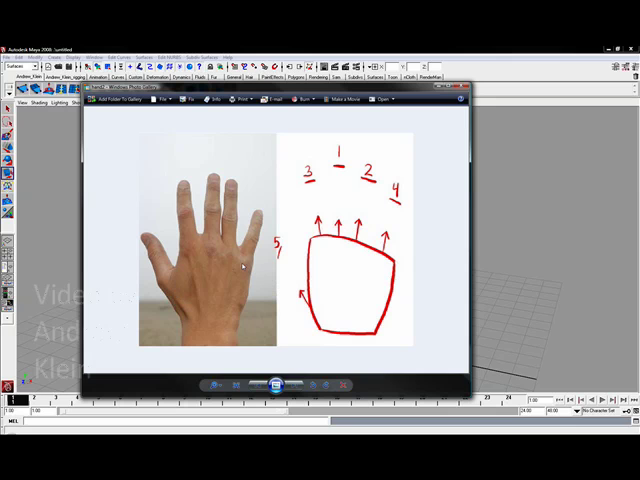
pyautogui.moveTo(213, 330)
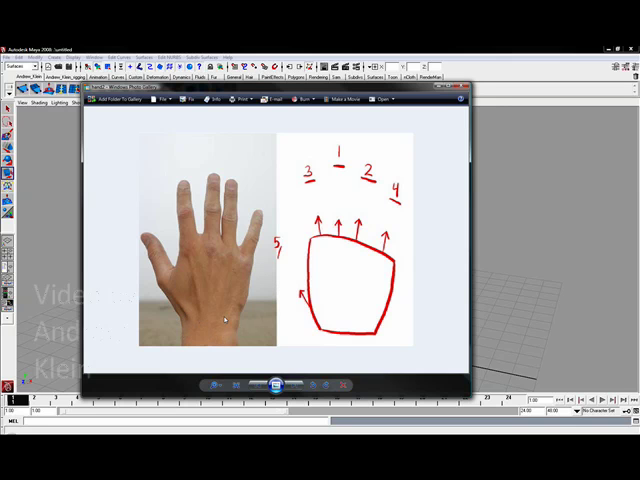
pyautogui.moveTo(213, 328)
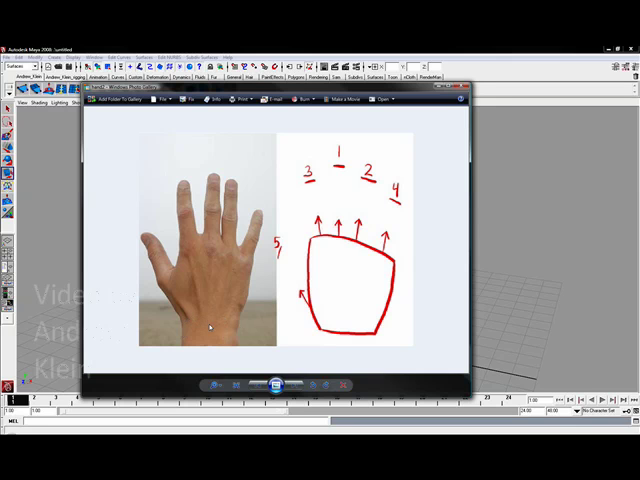
pyautogui.moveTo(200, 328)
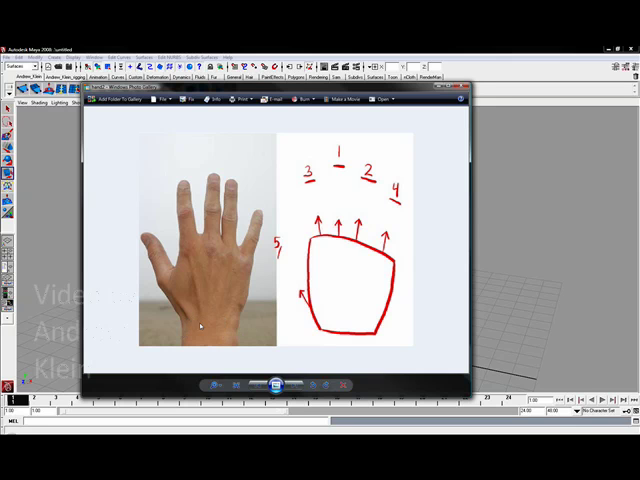
pyautogui.moveTo(305, 320)
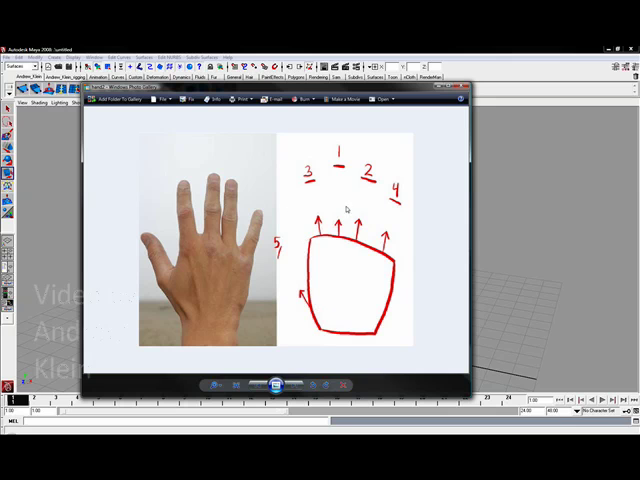
pyautogui.moveTo(402, 236)
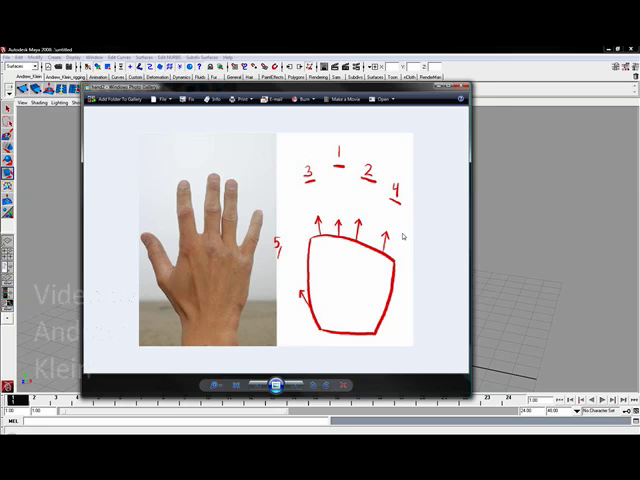
pyautogui.moveTo(340, 167)
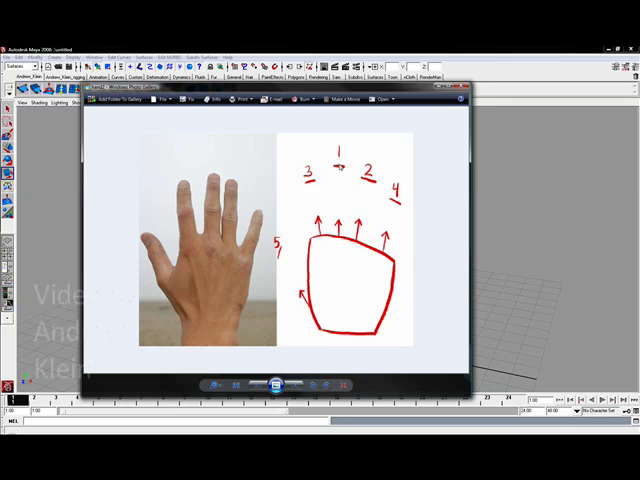
pyautogui.moveTo(420, 194)
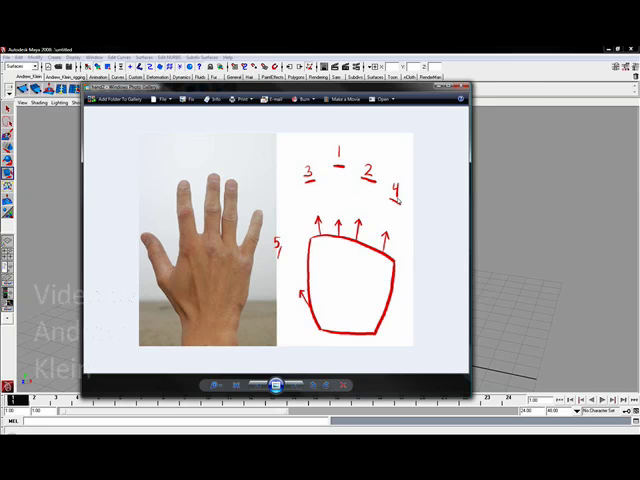
pyautogui.moveTo(168, 190)
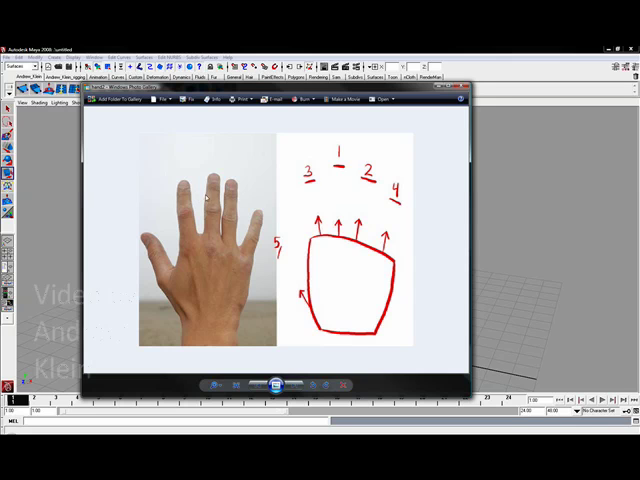
pyautogui.moveTo(232, 198)
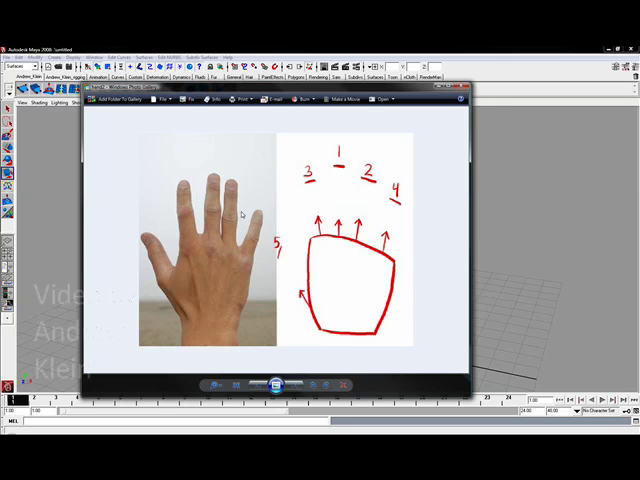
pyautogui.moveTo(241, 210)
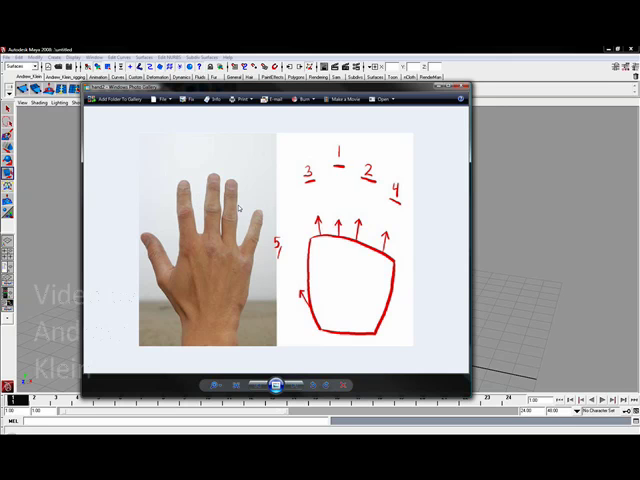
pyautogui.moveTo(242, 205)
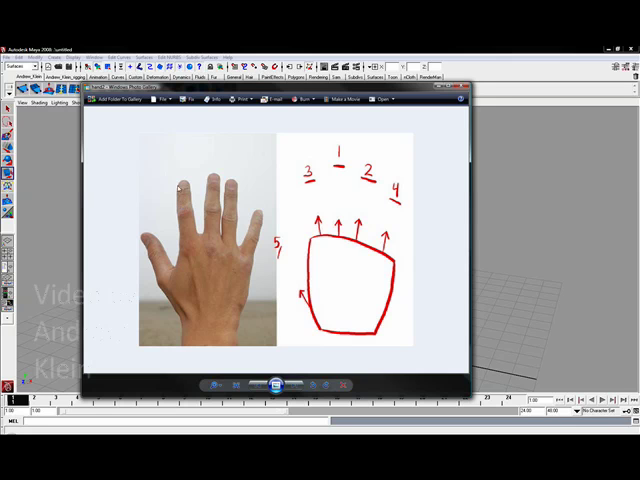
pyautogui.moveTo(157, 230)
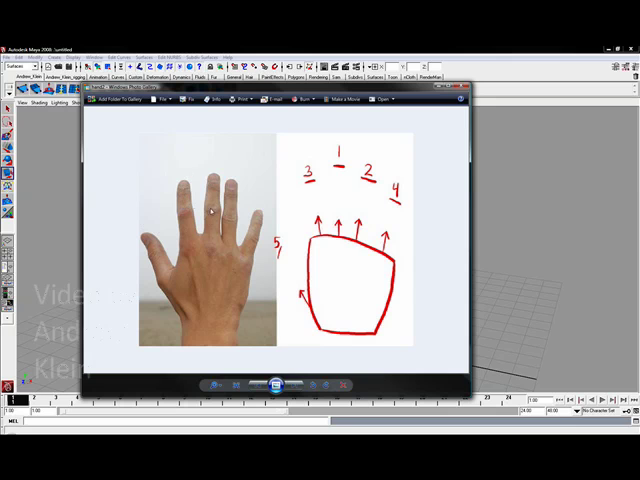
pyautogui.moveTo(210, 220)
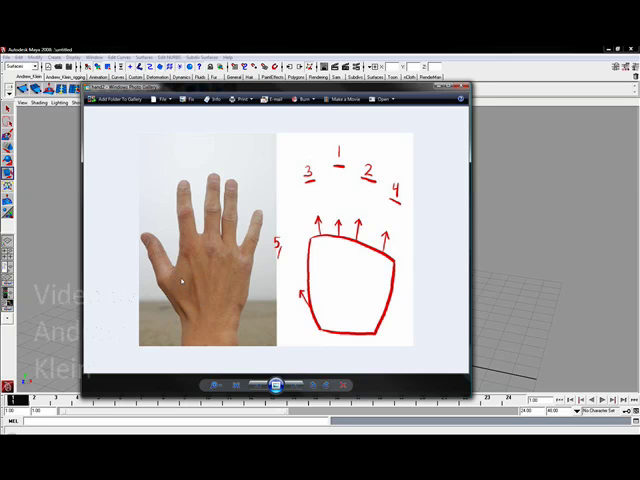
pyautogui.moveTo(211, 217)
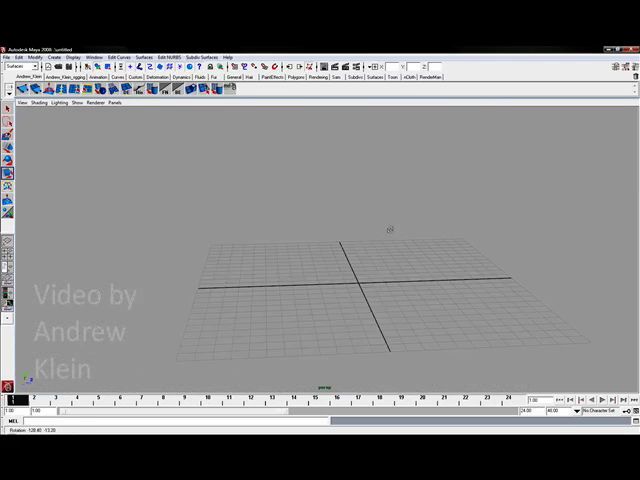
# Switch to the Polygons menu set and scale the cube into a wide, flat slab
pyautogui.moveTo(390, 230); pyautogui.dragTo(265, 238)
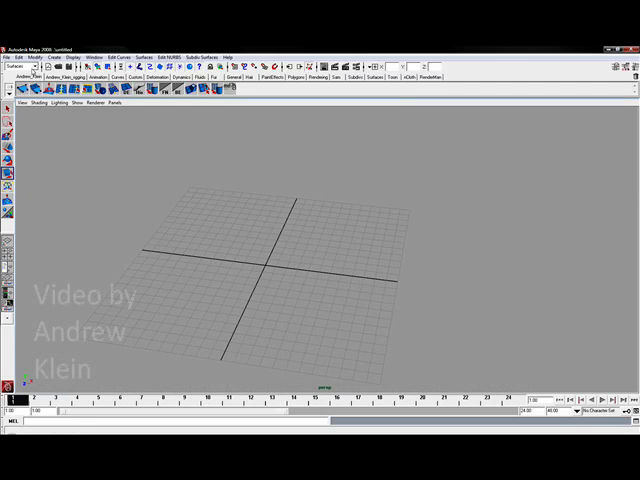
pyautogui.click(18, 76)
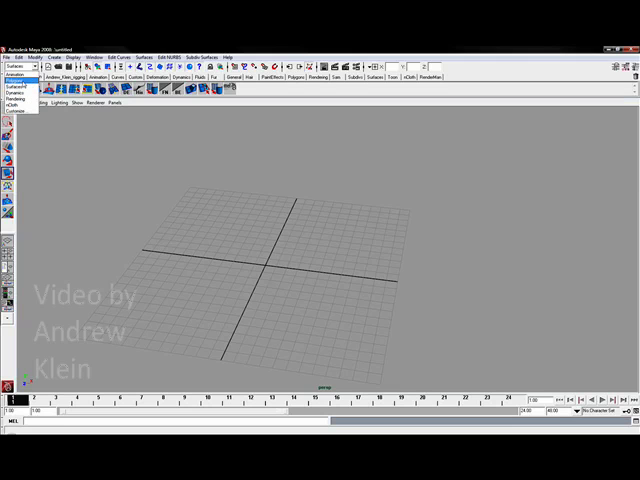
pyautogui.click(25, 78)
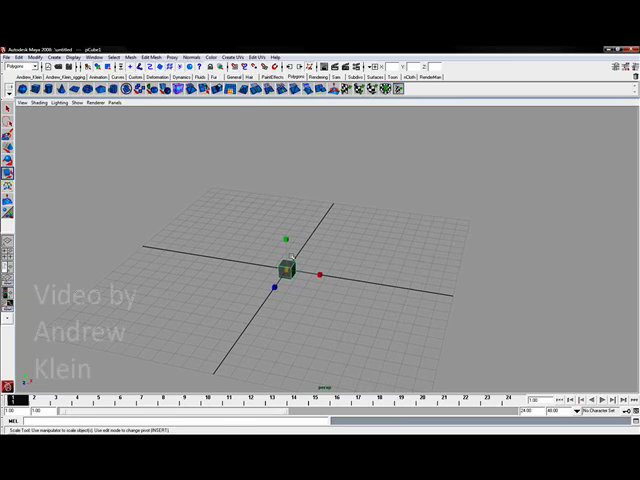
pyautogui.moveTo(287, 270); pyautogui.dragTo(279, 210)
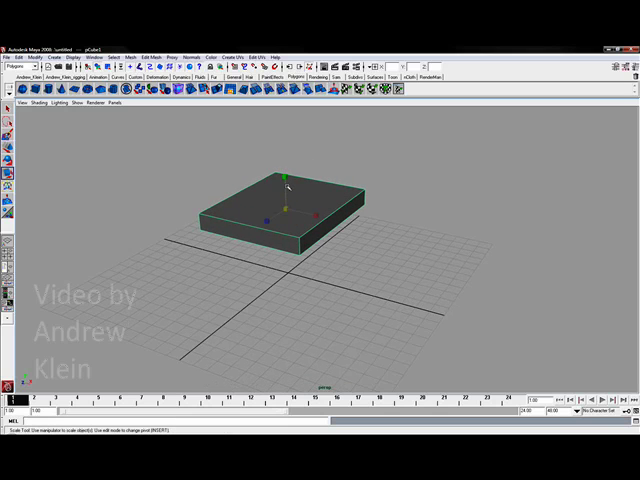
pyautogui.moveTo(285, 190); pyautogui.dragTo(340, 215)
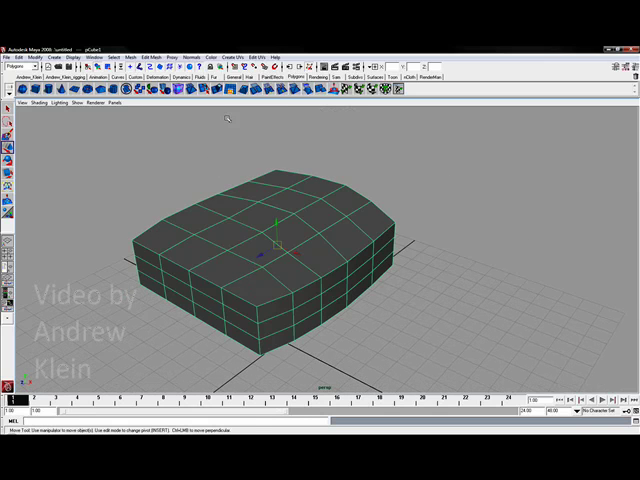
# Choose a tool from the top toolbar to start rounding the slab's top and sides
pyautogui.click(206, 57)
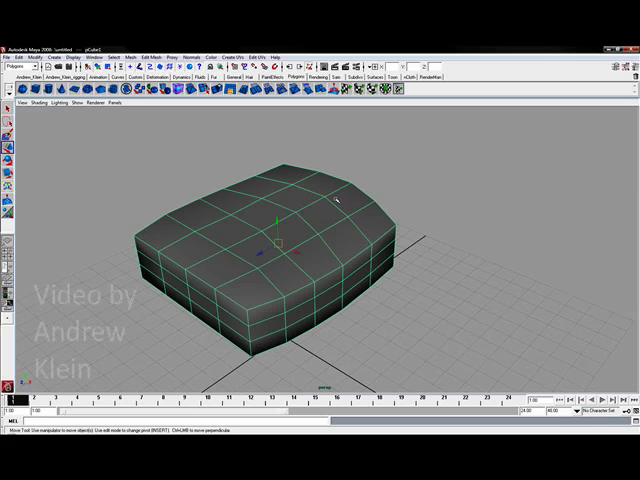
pyautogui.moveTo(208, 163)
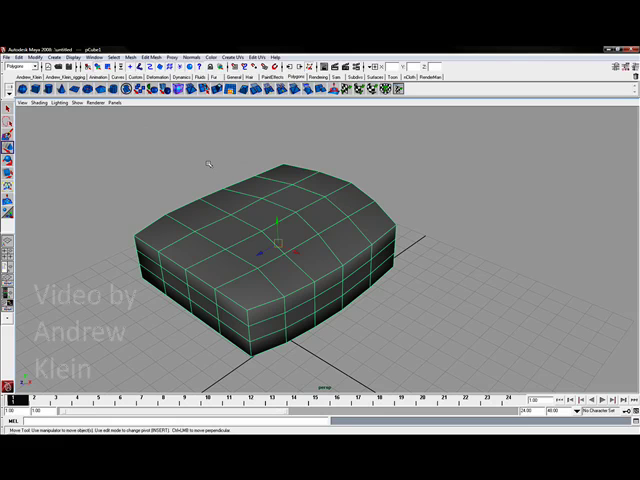
# Pick an option from the top menu bar to keep softening the palm block
pyautogui.click(135, 41)
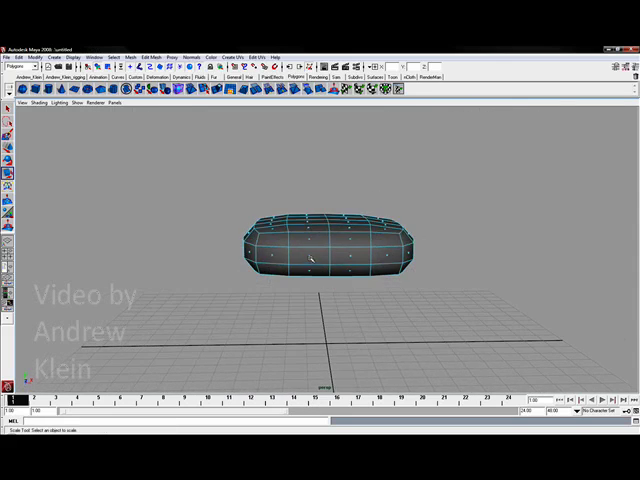
# Select one face on the rounded pill-shaped block with the Scale Tool active
pyautogui.click(315, 262)
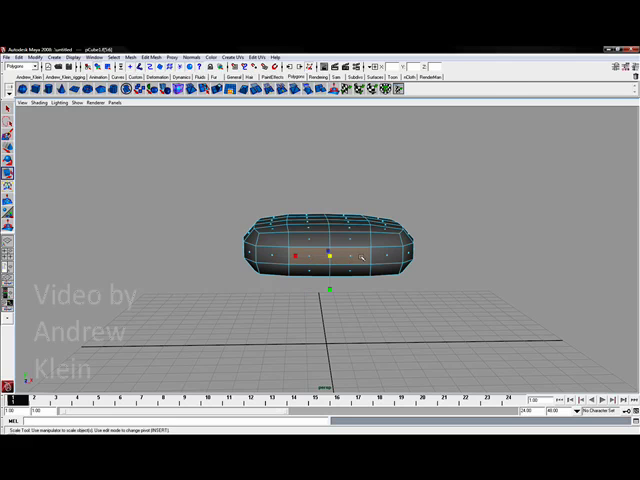